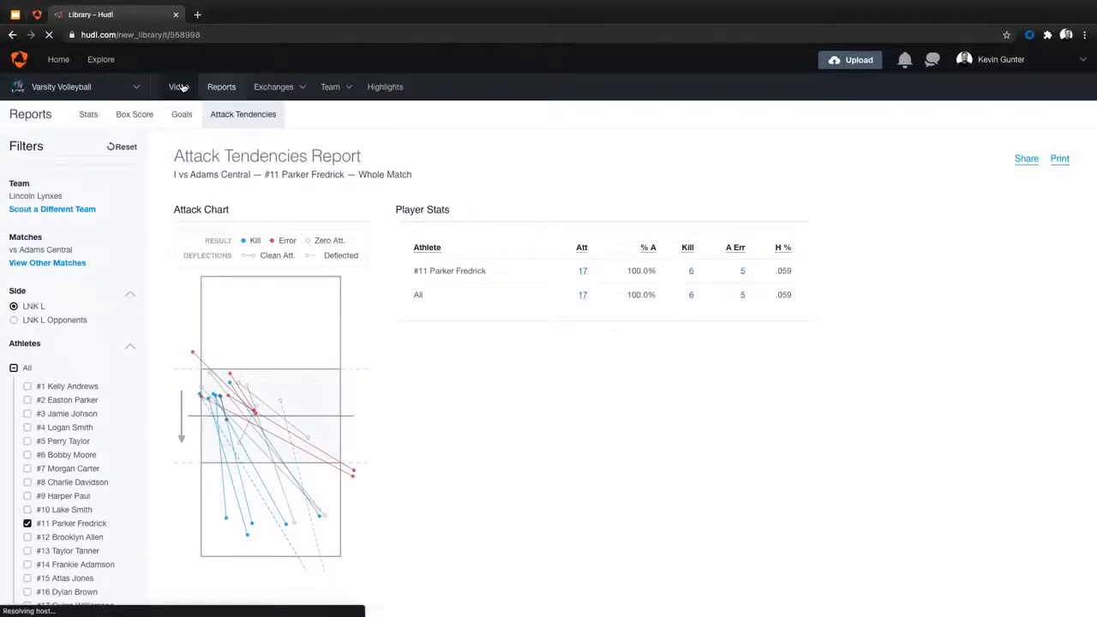
Leave the attack tendencies report for the Video section of the team account
left_click(178, 85)
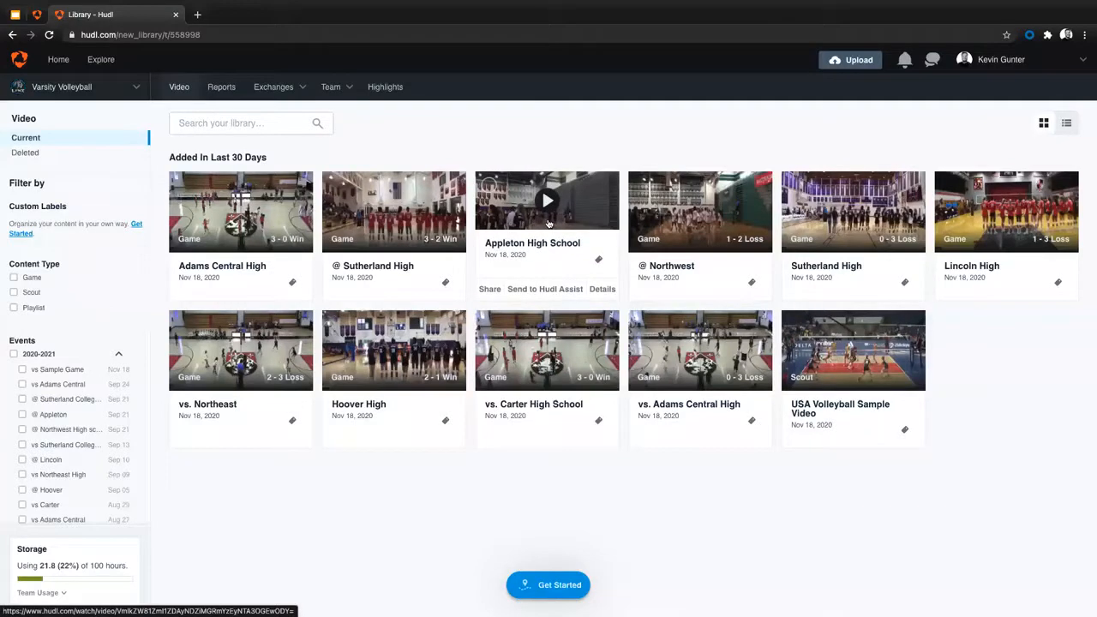
mouse_move(394, 213)
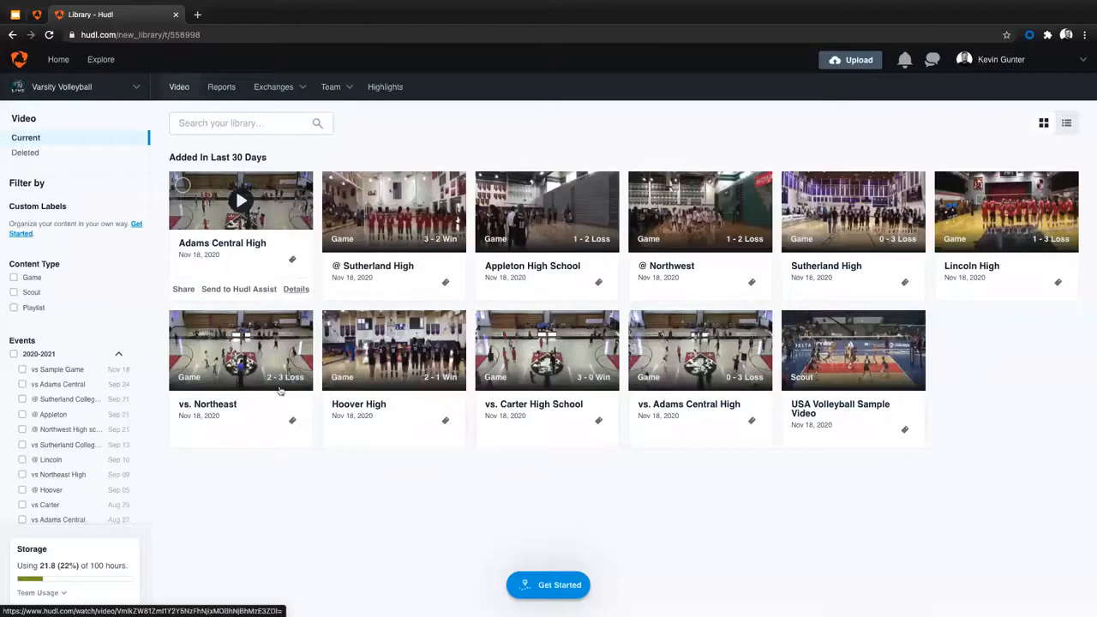
mouse_move(394, 350)
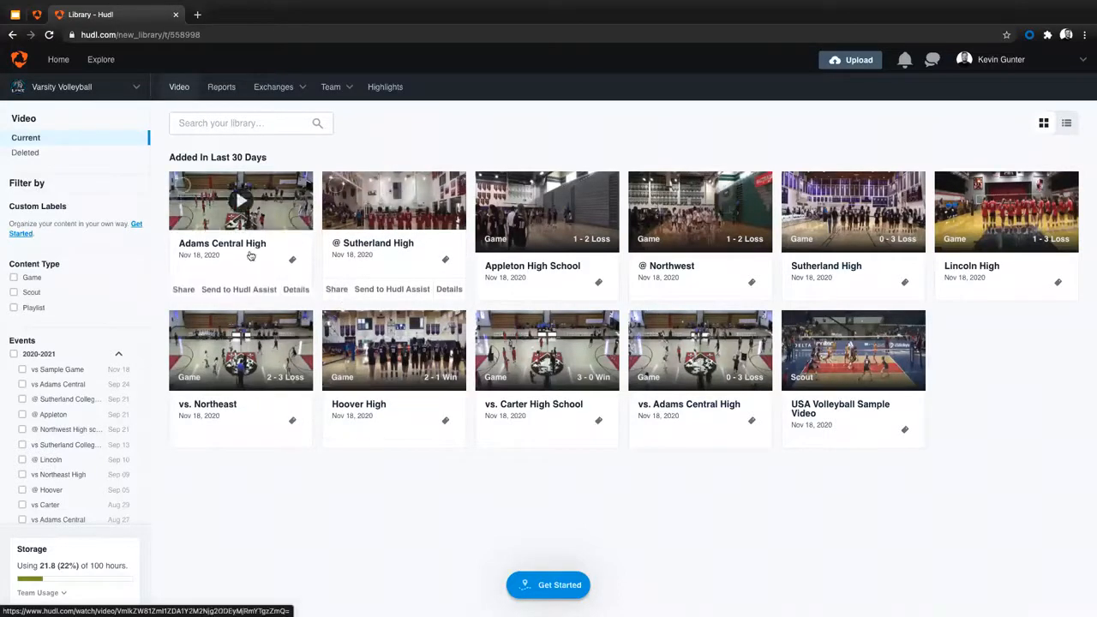
Open the Adams Central High game from the library into the video player
left_click(240, 200)
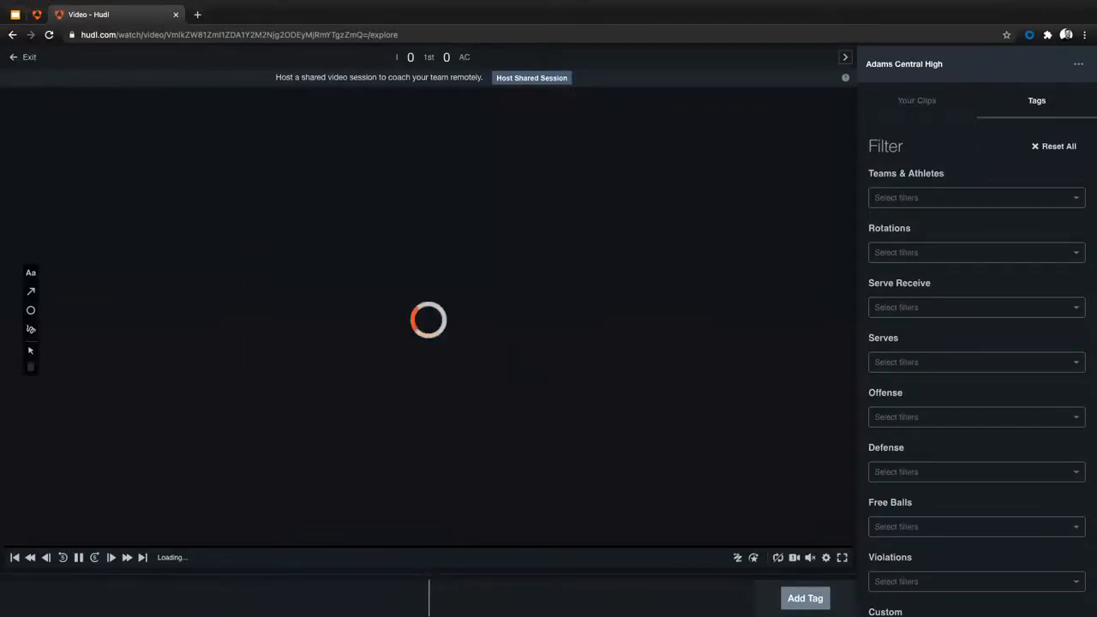
mouse_move(734, 305)
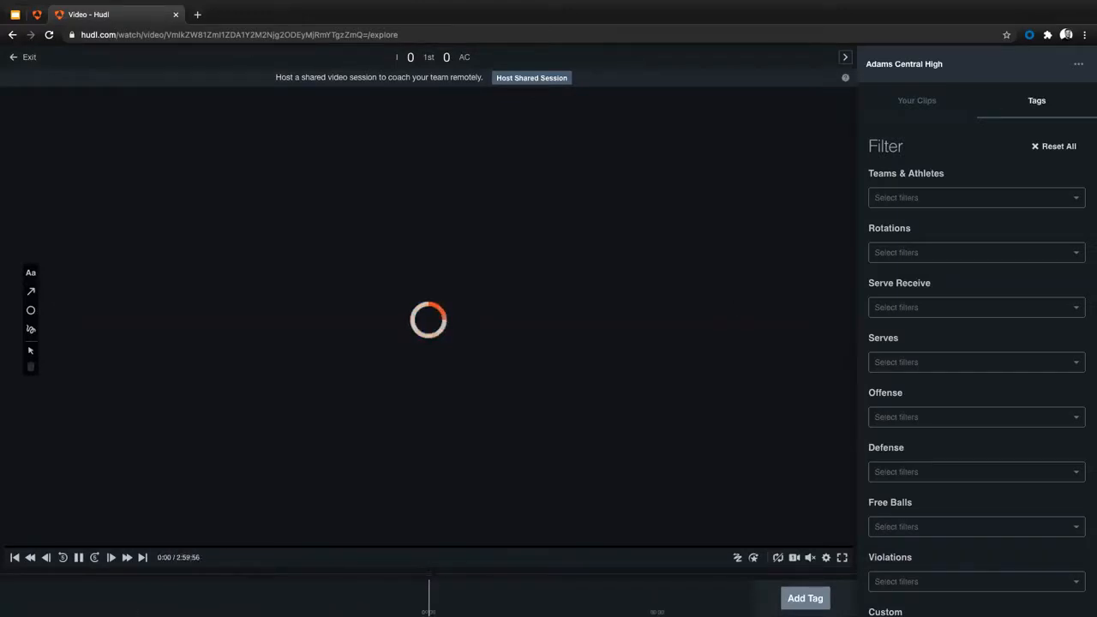
mouse_move(781, 275)
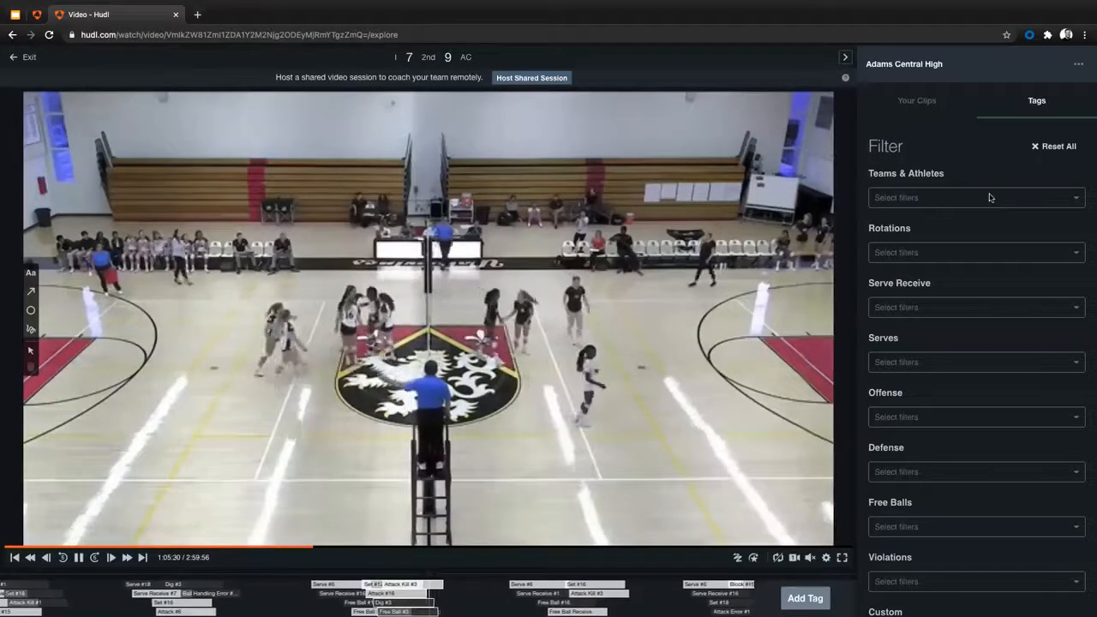
left_click(975, 197)
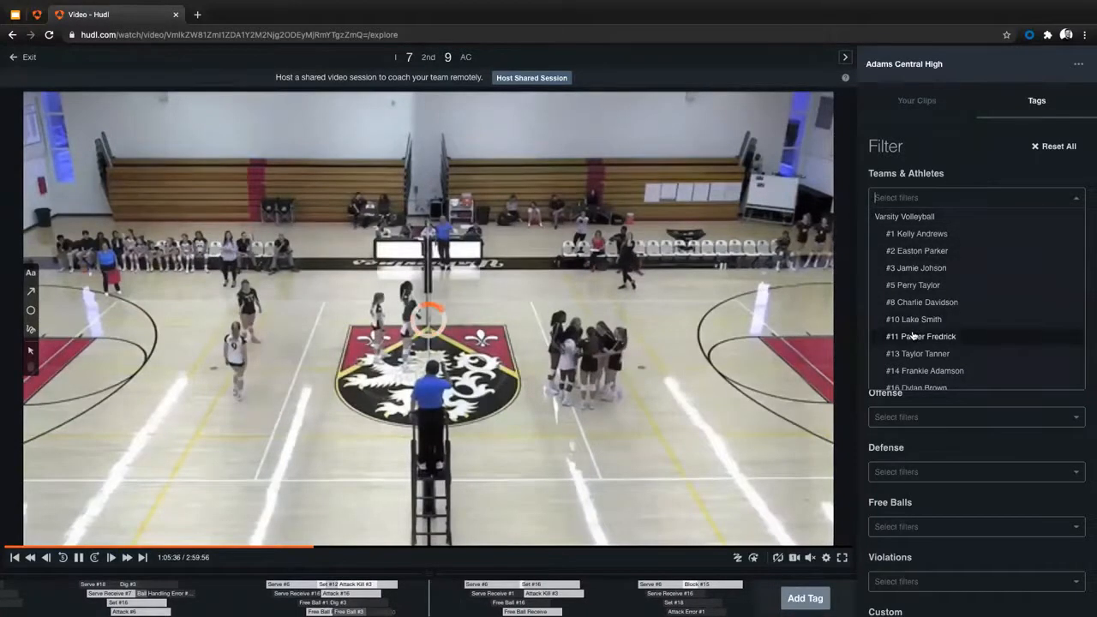
left_click(921, 336)
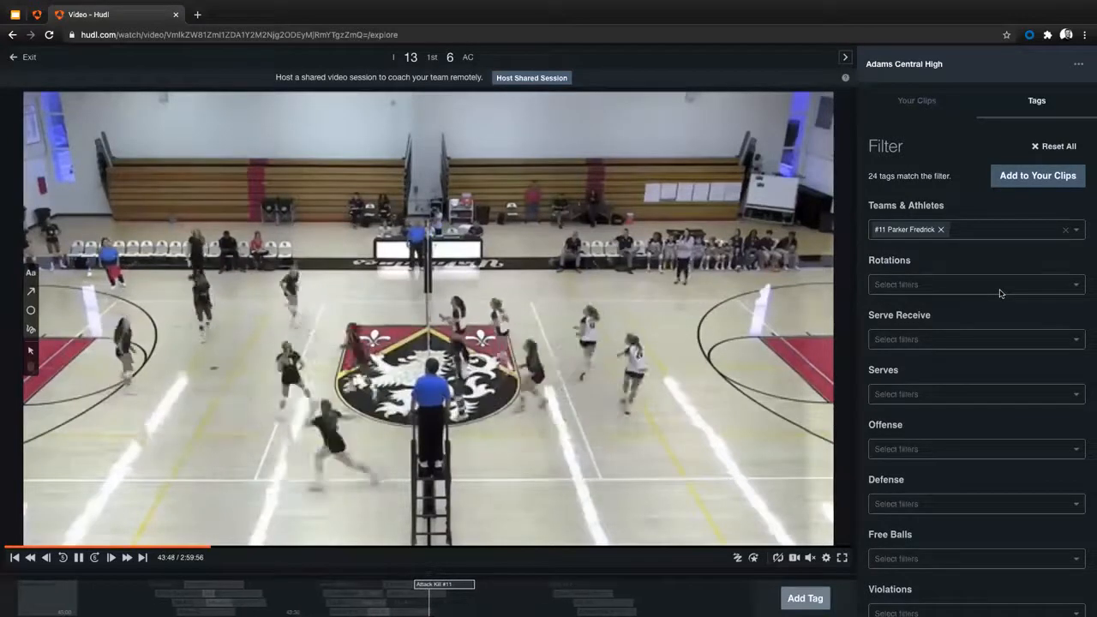
left_click(975, 392)
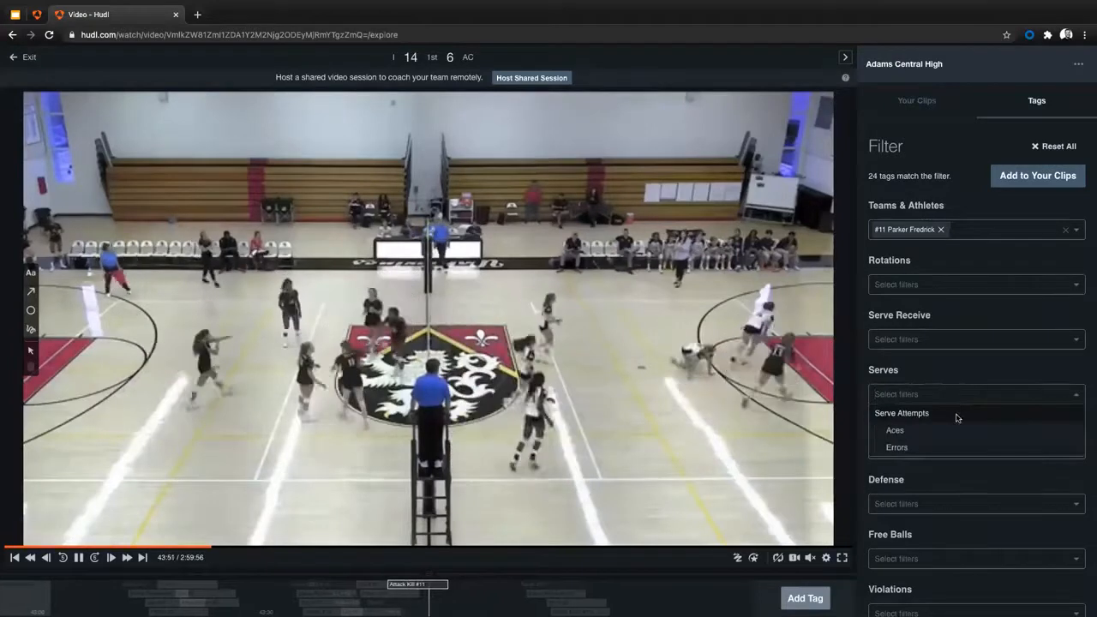
left_click(902, 411)
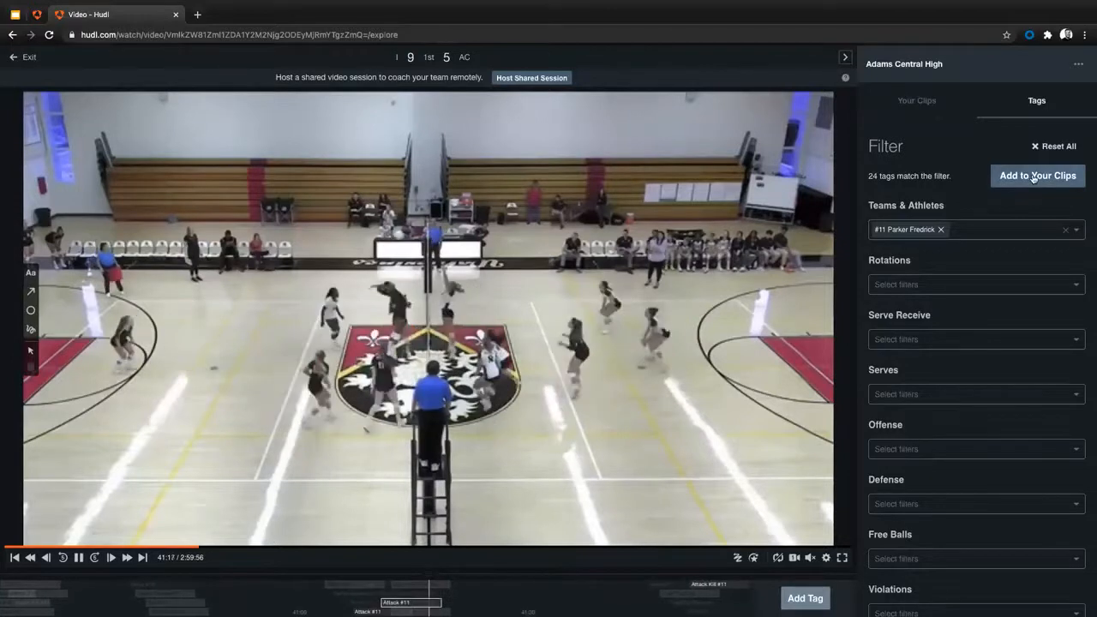
Add the 24 matching tags to Your Clips and show the saved clip list
left_click(1037, 175)
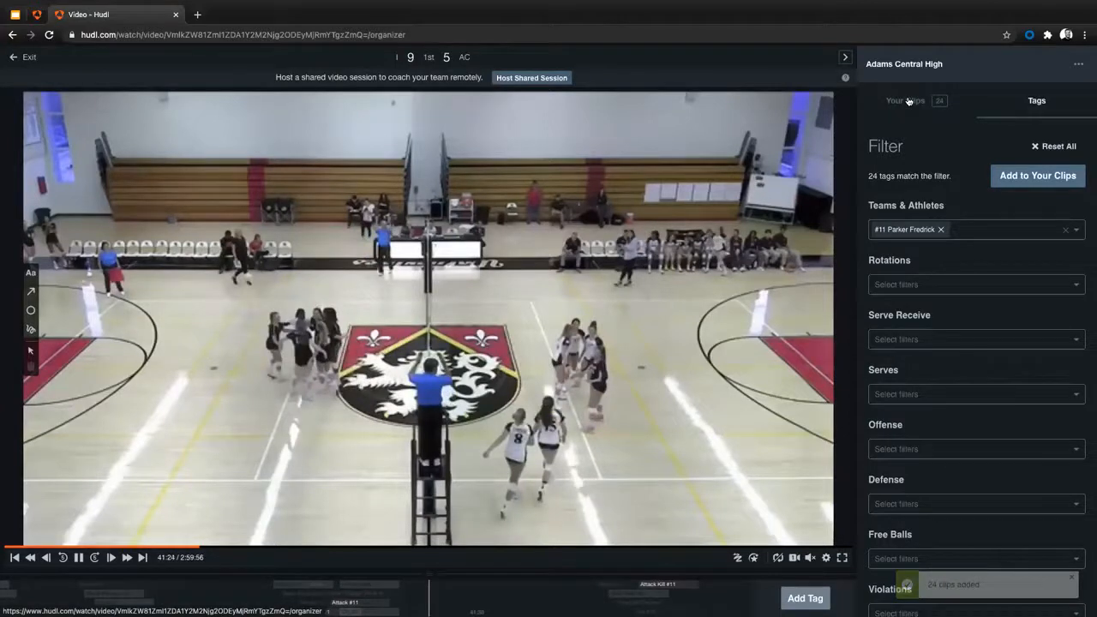
left_click(905, 100)
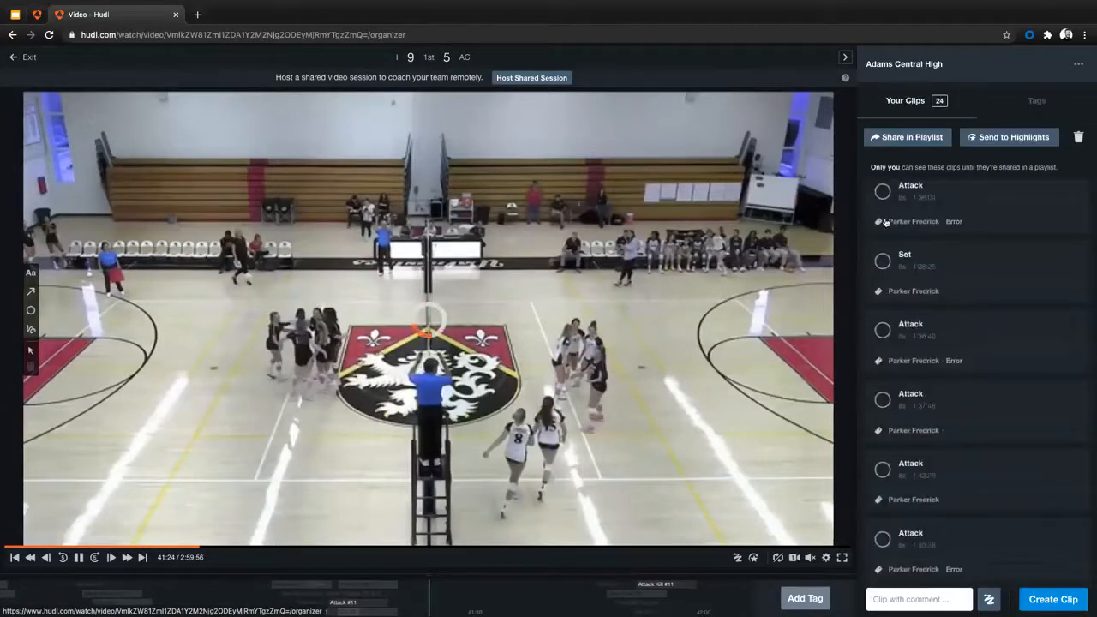
mouse_move(929, 357)
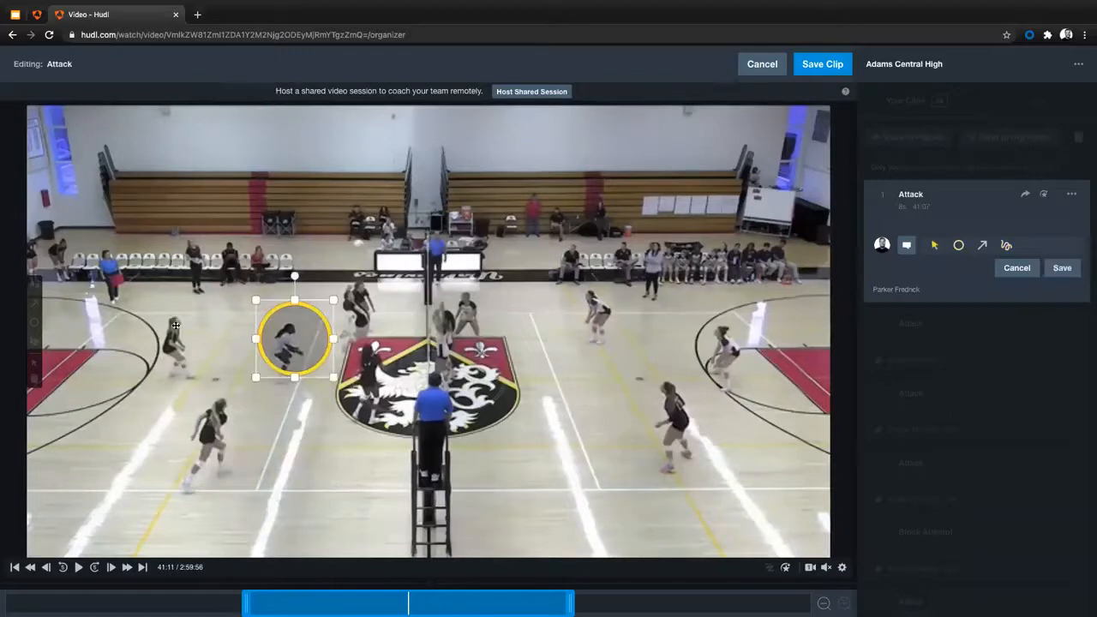
Circle the left player in yellow, draw an arrow from him, and save the Attack clip
left_click_drag(295, 339, 180, 340)
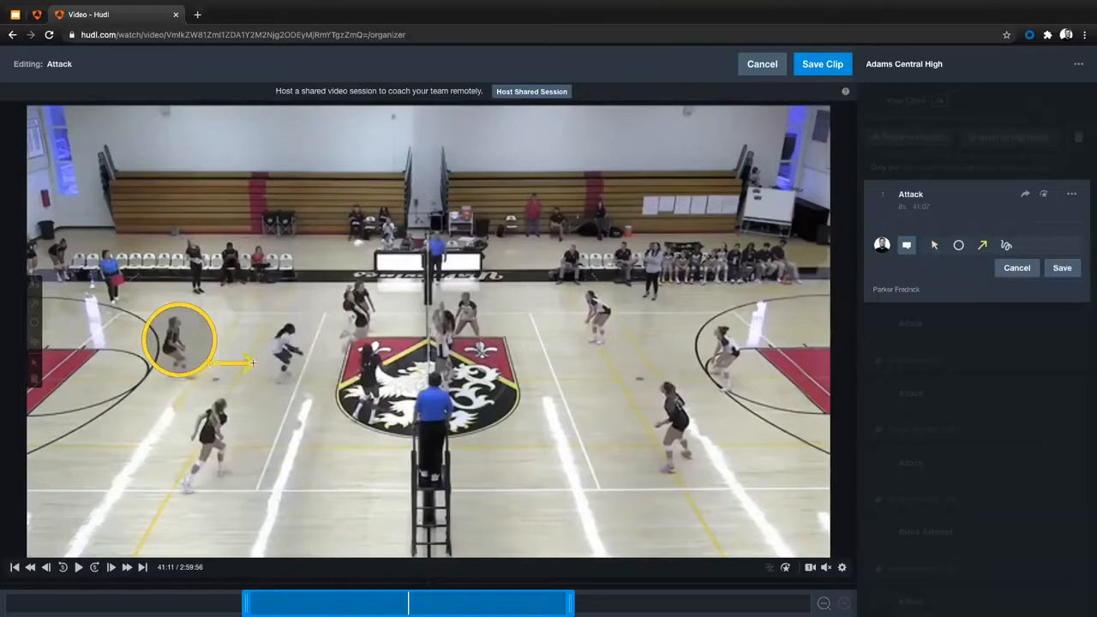
left_click_drag(254, 363, 257, 387)
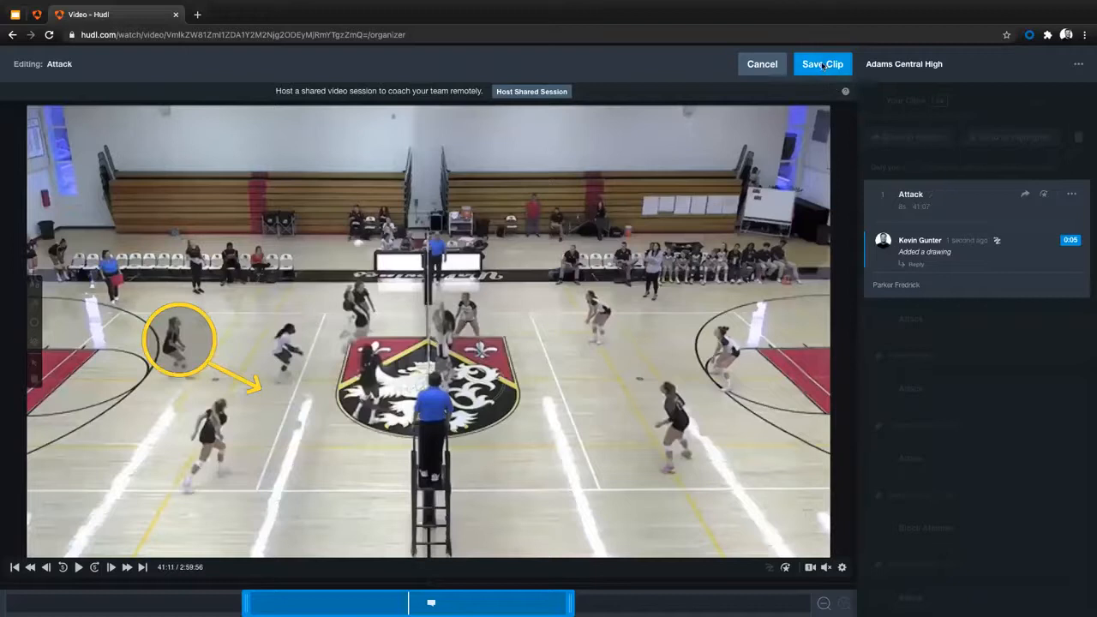
left_click(822, 64)
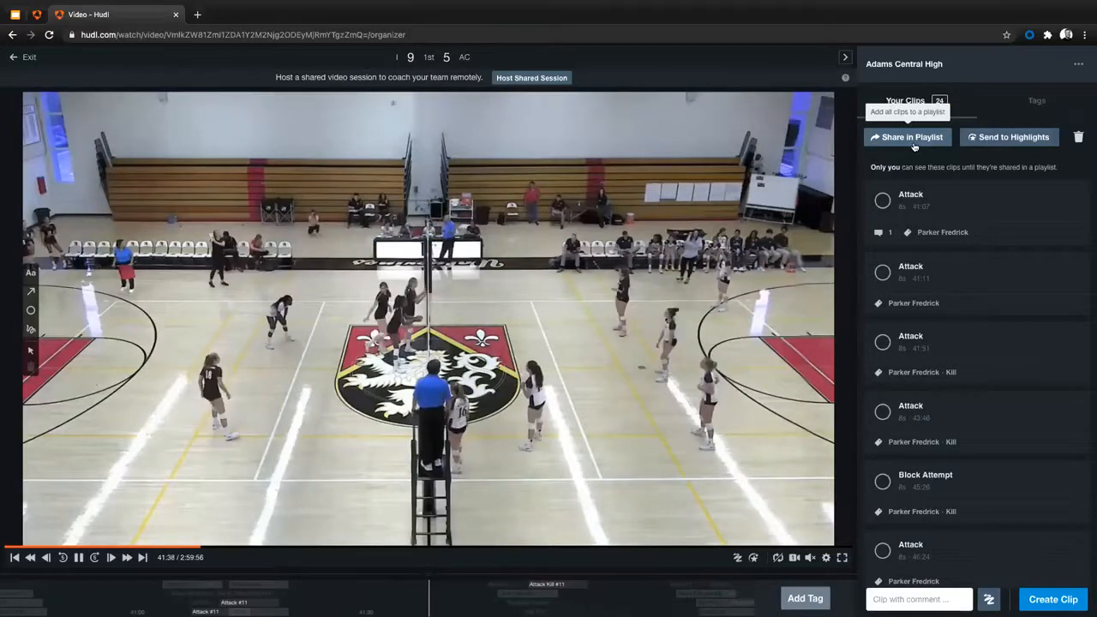
Start sharing all 24 clips into a new playlist via Share in Playlist
left_click(906, 137)
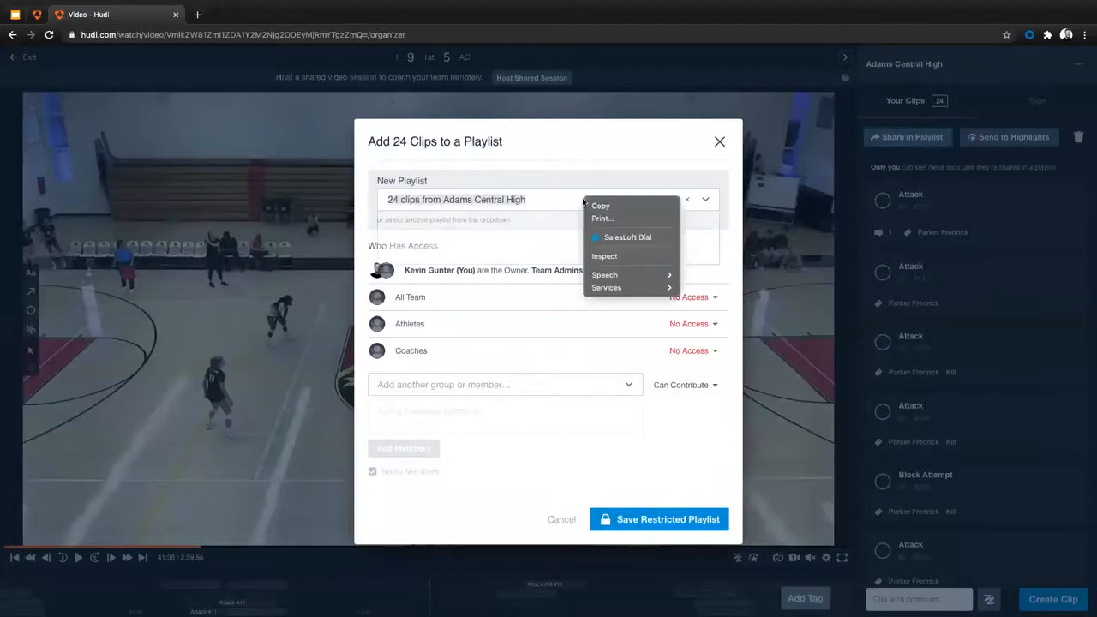
Replace the default playlist name with 'KG - Attacks'
left_click(548, 198)
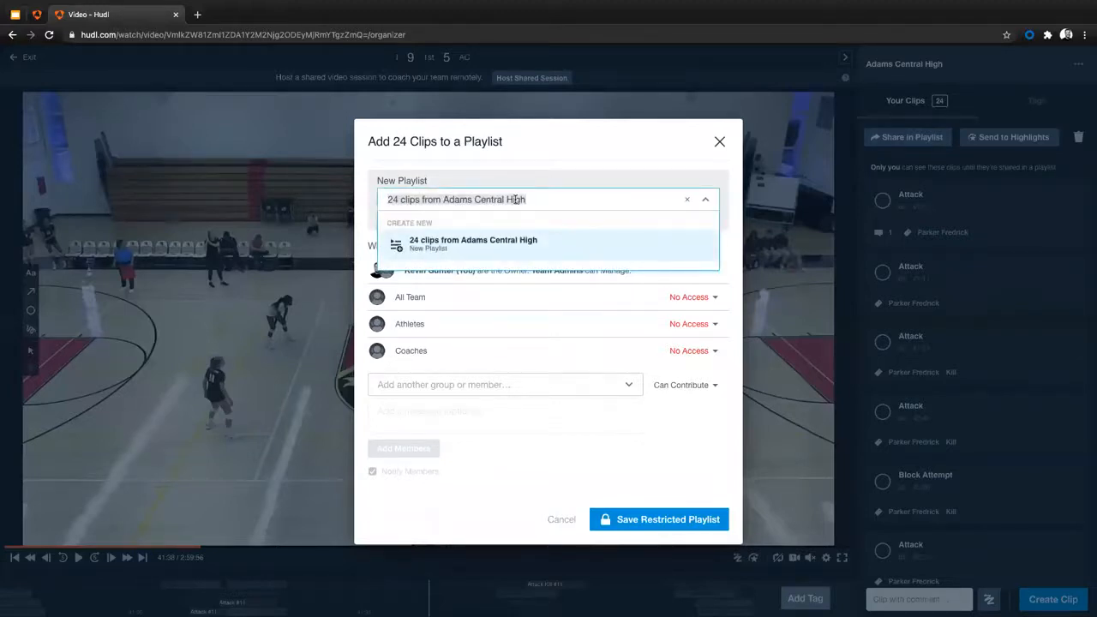
left_click(685, 198)
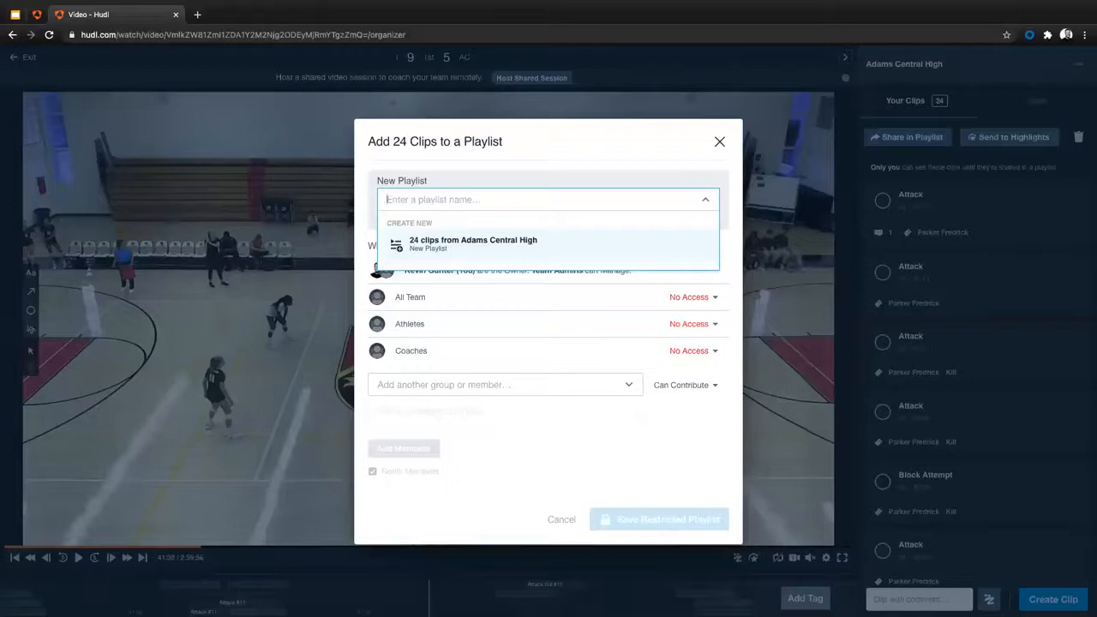
type("KG")
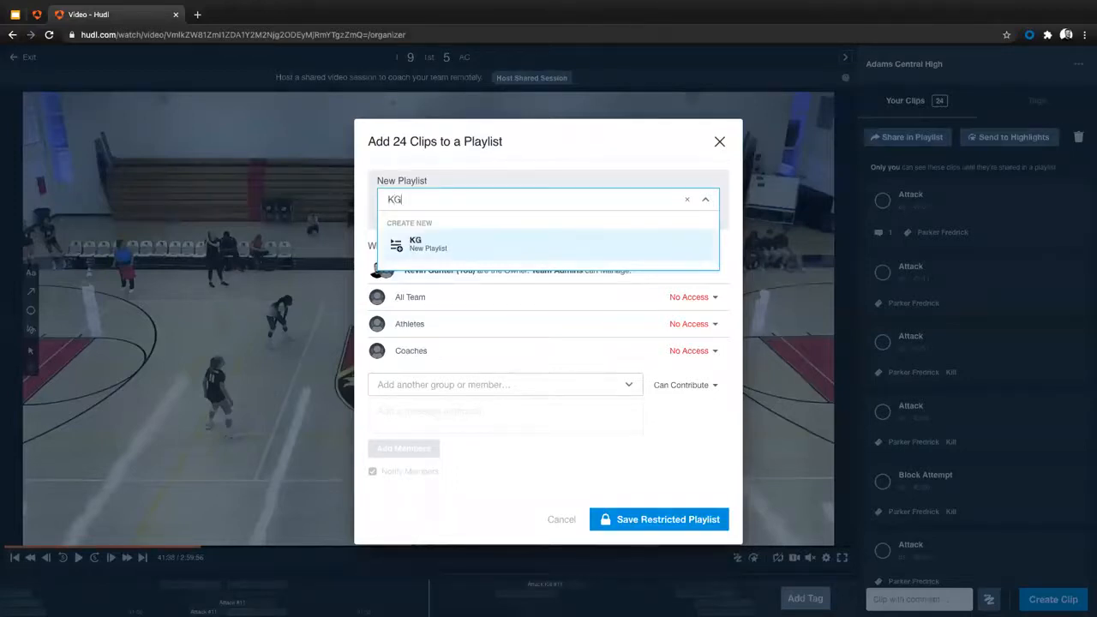
type("- Attacks")
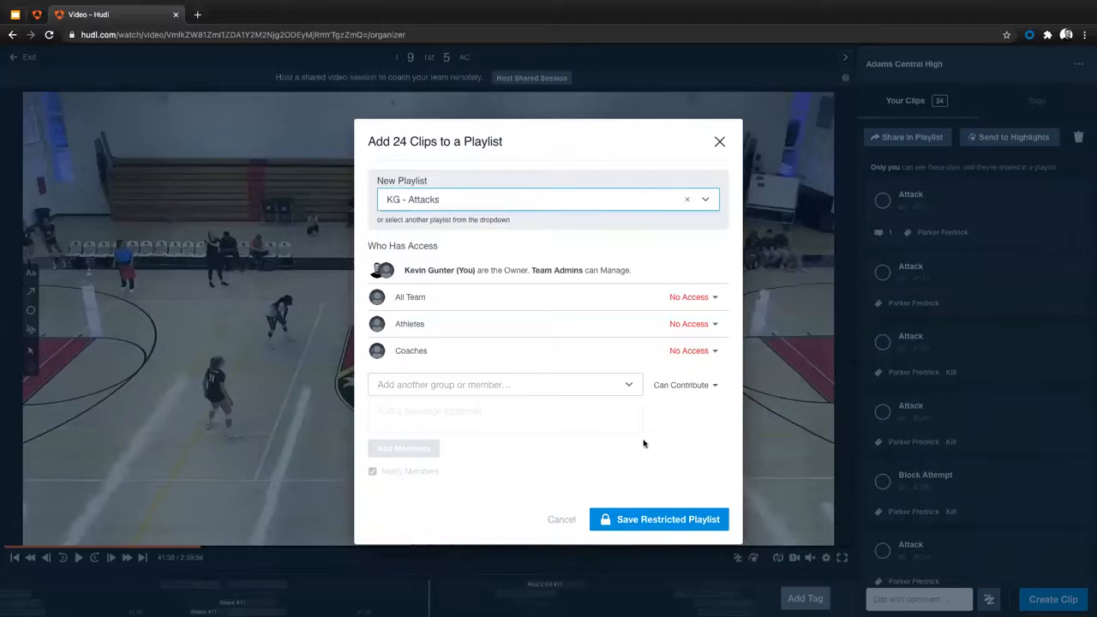
mouse_move(653, 343)
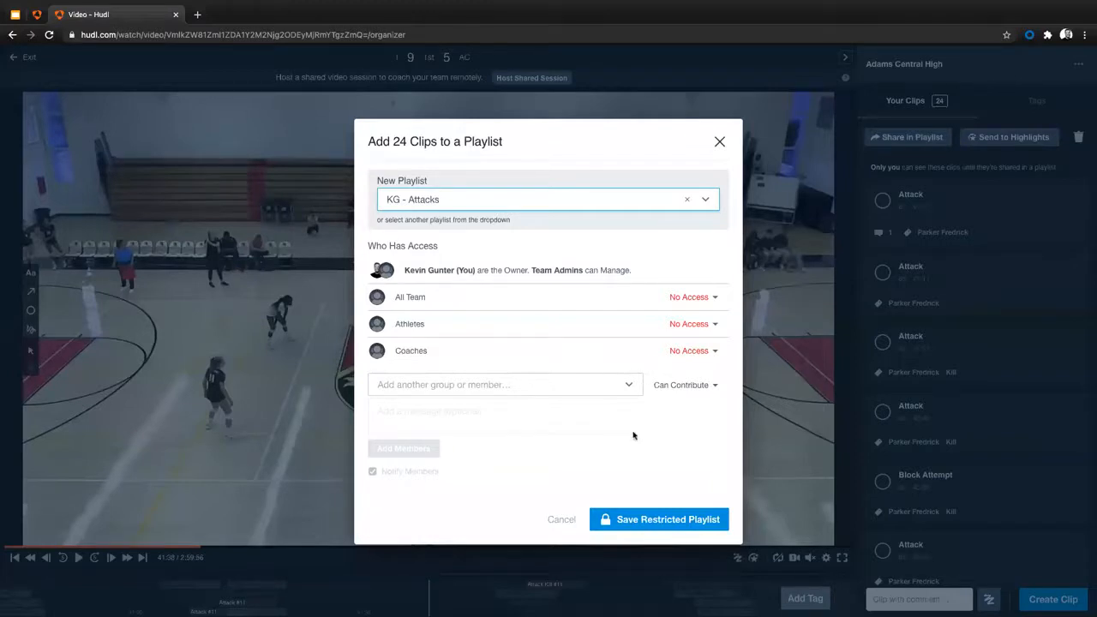
Add then remove the Coaches group, and save 'KG - Attacks' as a restricted playlist
left_click(504, 384)
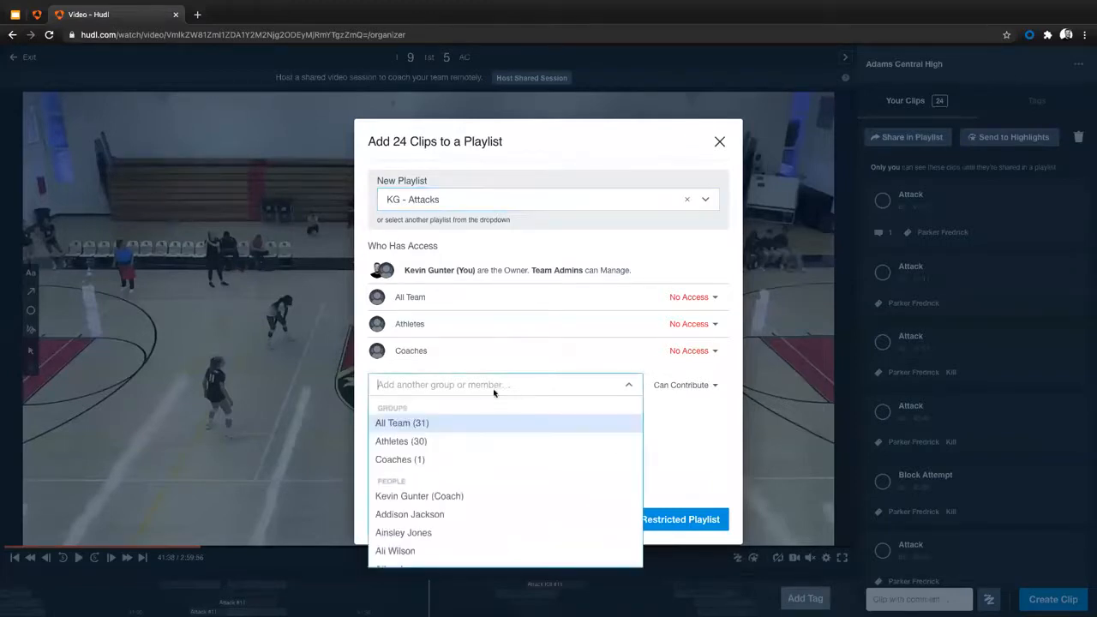
left_click(399, 459)
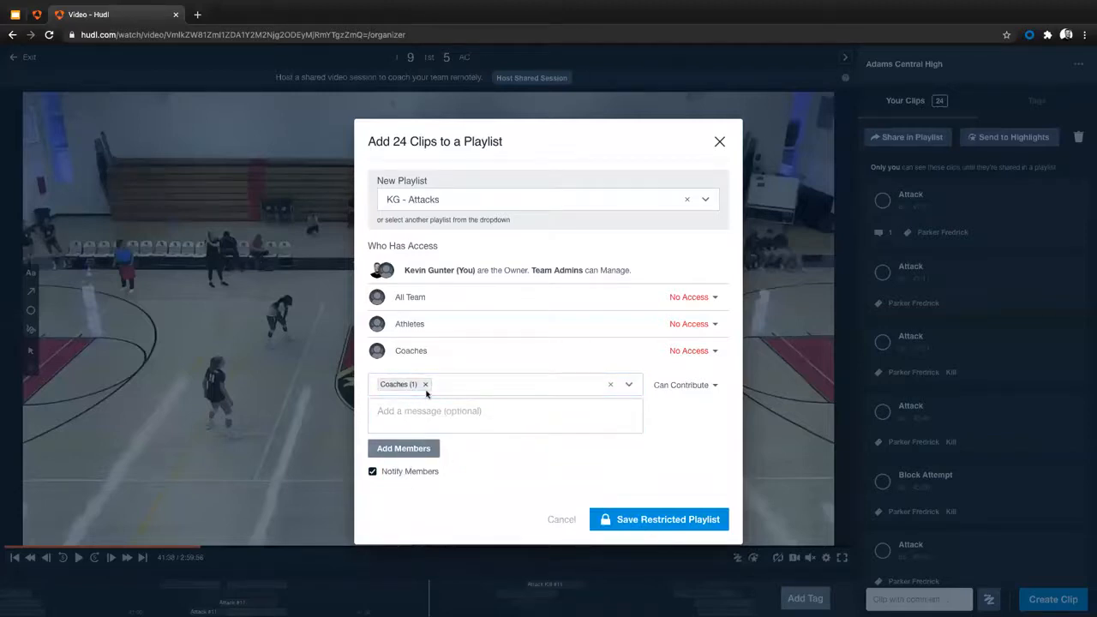
left_click(425, 384)
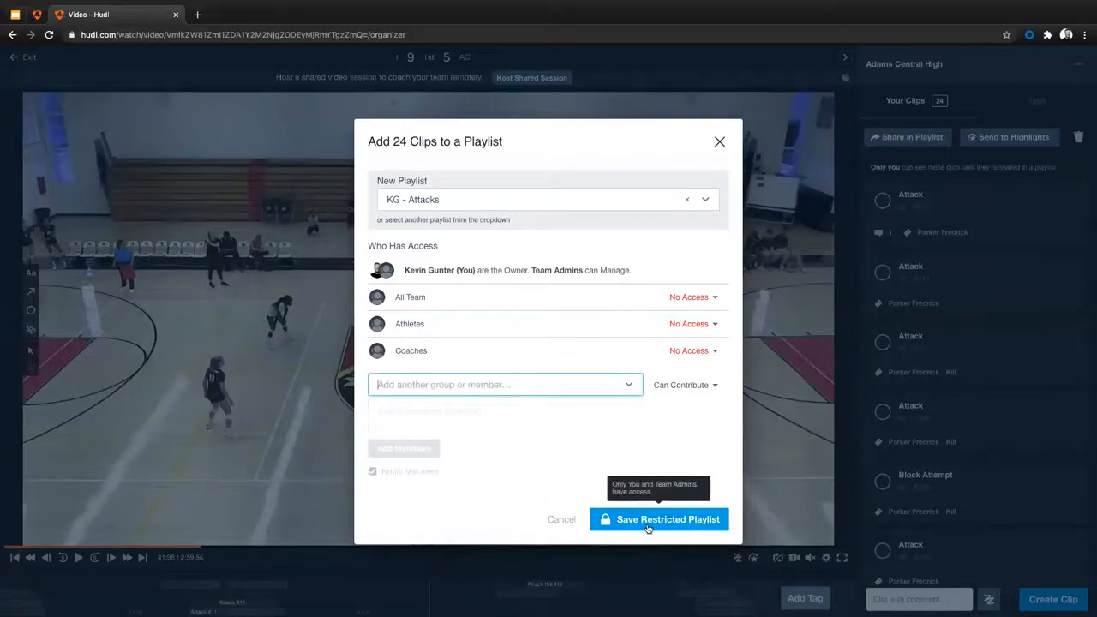
left_click(658, 519)
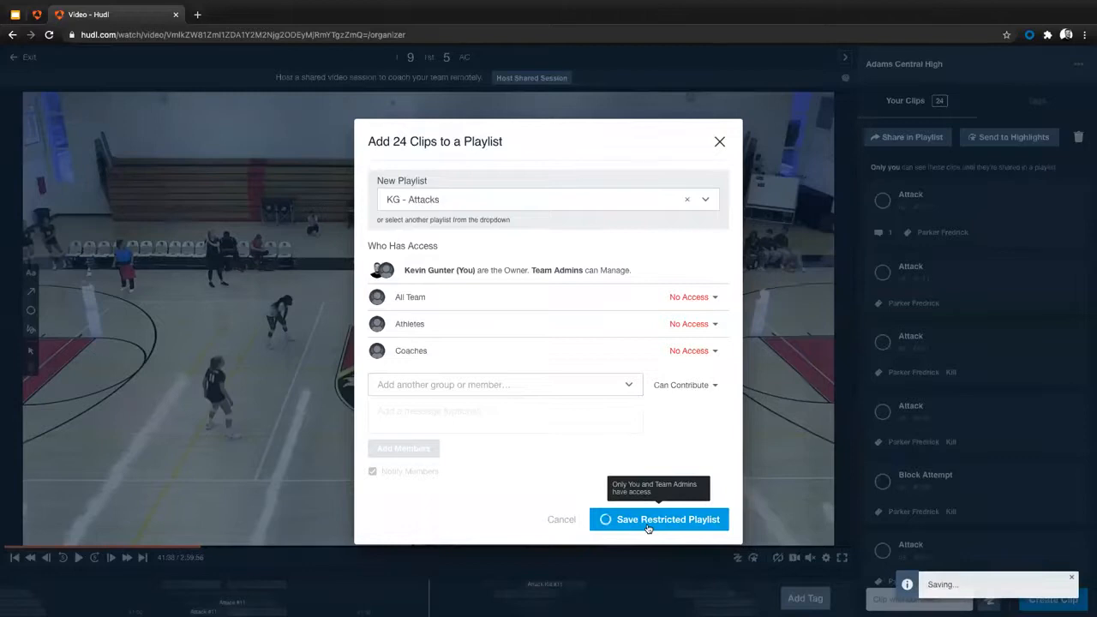
left_click(658, 520)
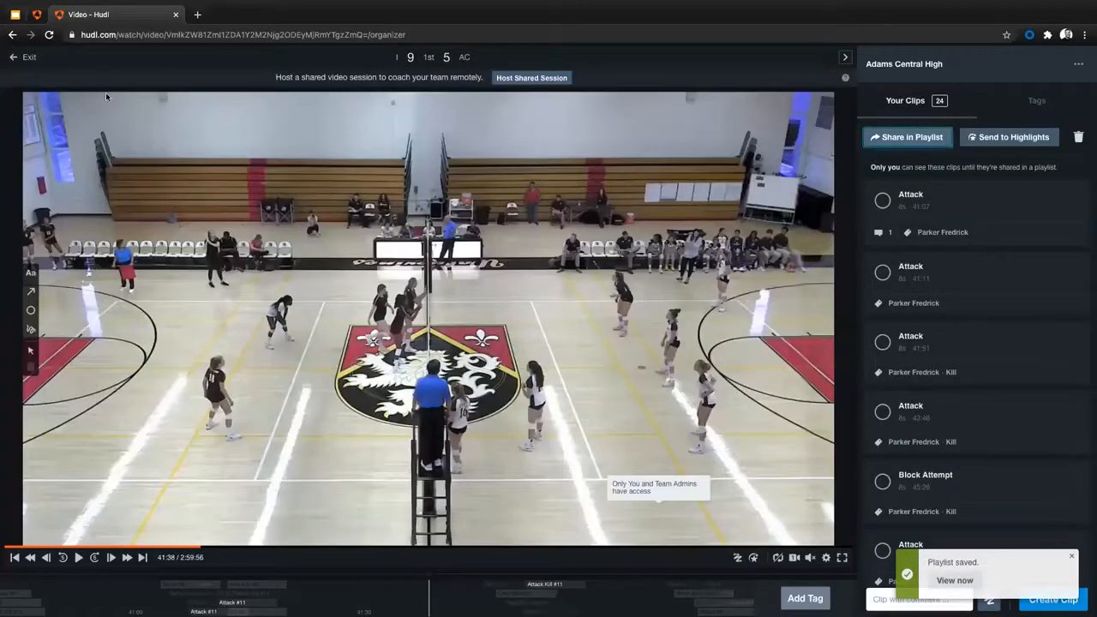